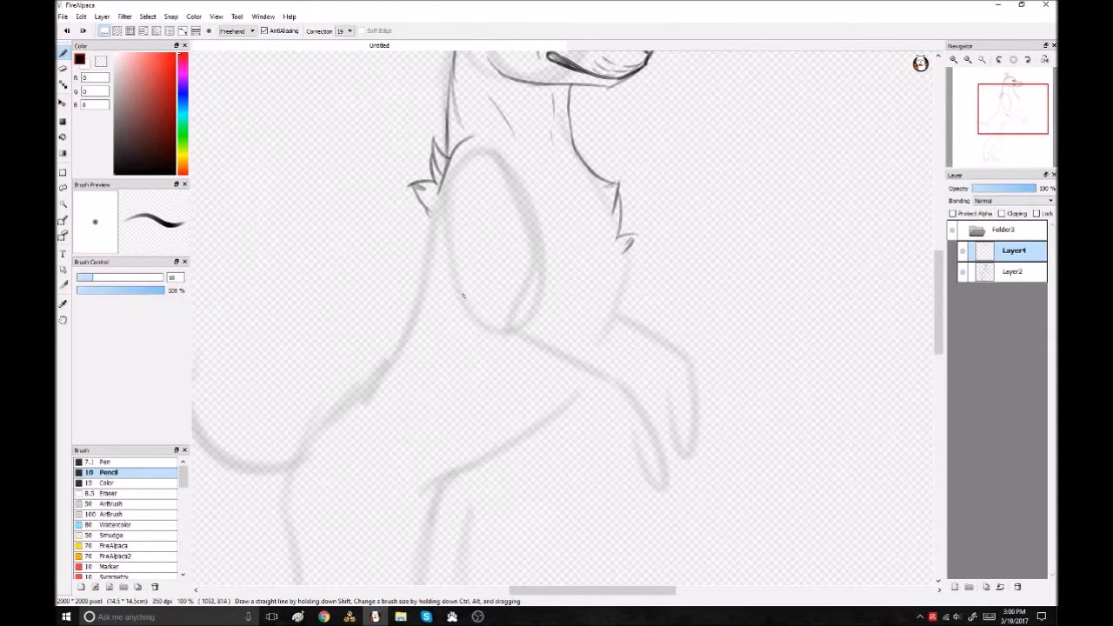
# Rescale the faint rearing-wolf sketch with the transform handles to fit inside the canvas
pyautogui.moveTo(461, 292); pyautogui.dragTo(670, 484)
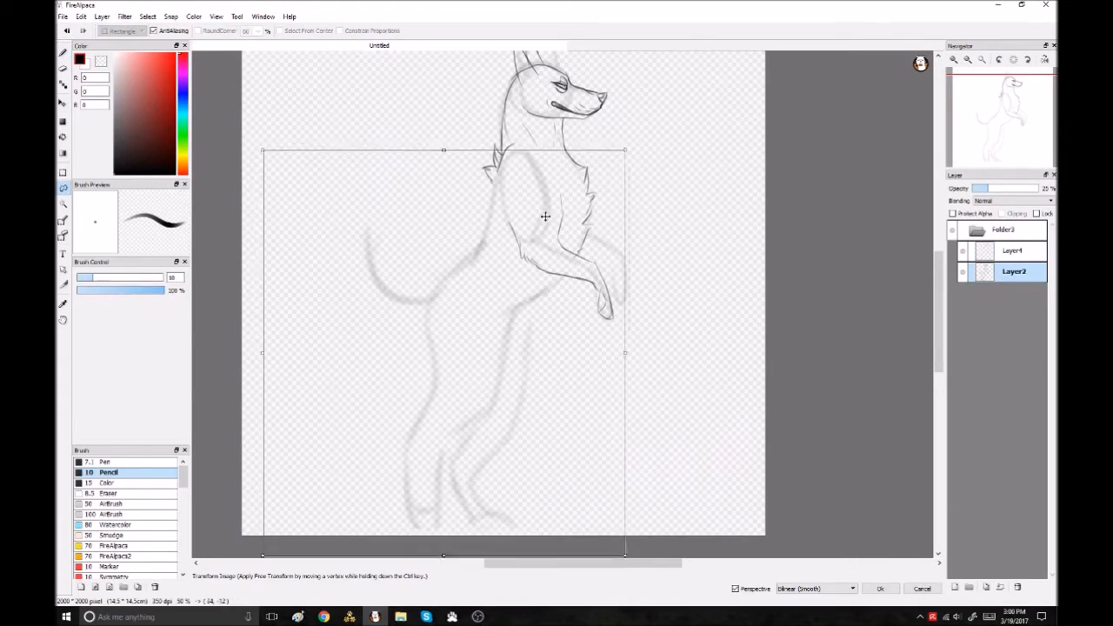
# Confirm the sketch transform and ink the wolf's eye outline on a new line-art layer
pyautogui.click(1012, 250)
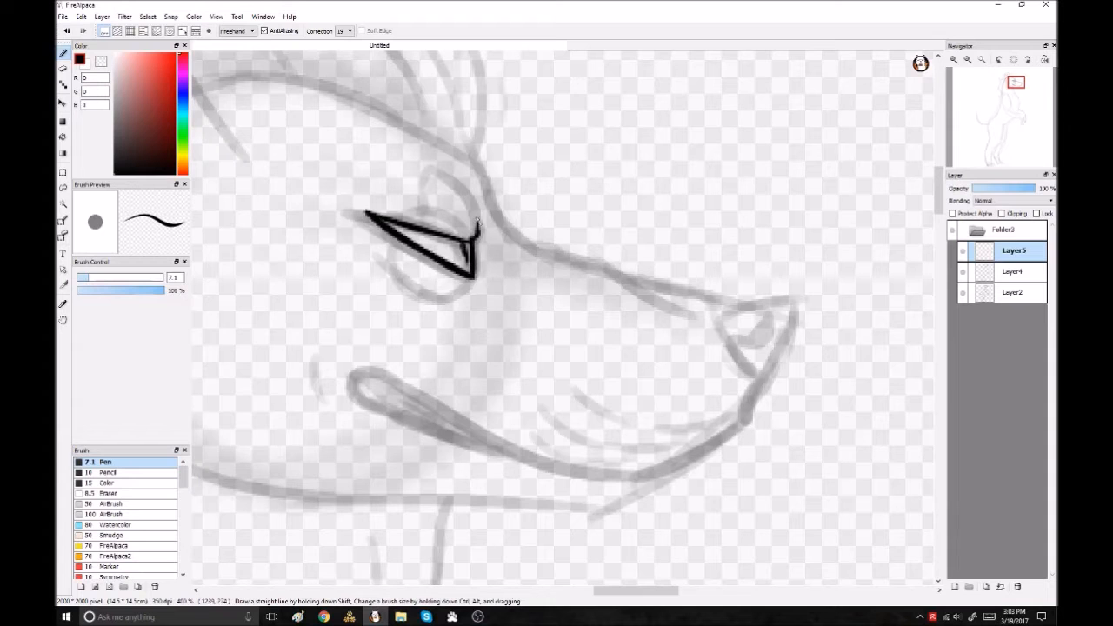
pyautogui.moveTo(426, 174); pyautogui.dragTo(487, 278)
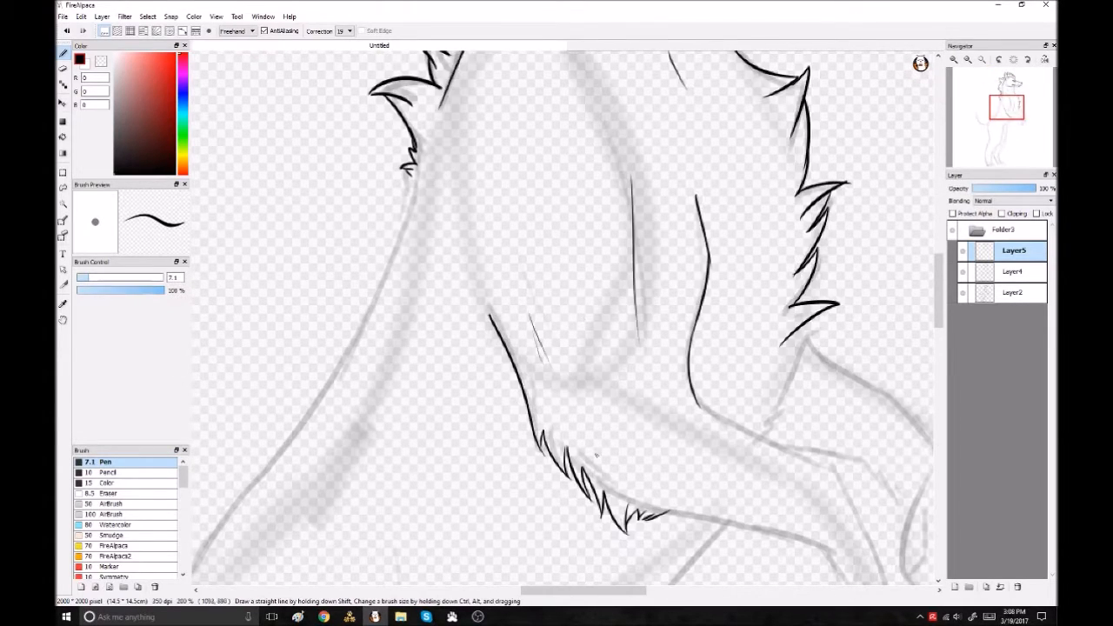
# Continue the black line art down the wolf's body and legs to the hind paw and toes
pyautogui.click(1029, 59)
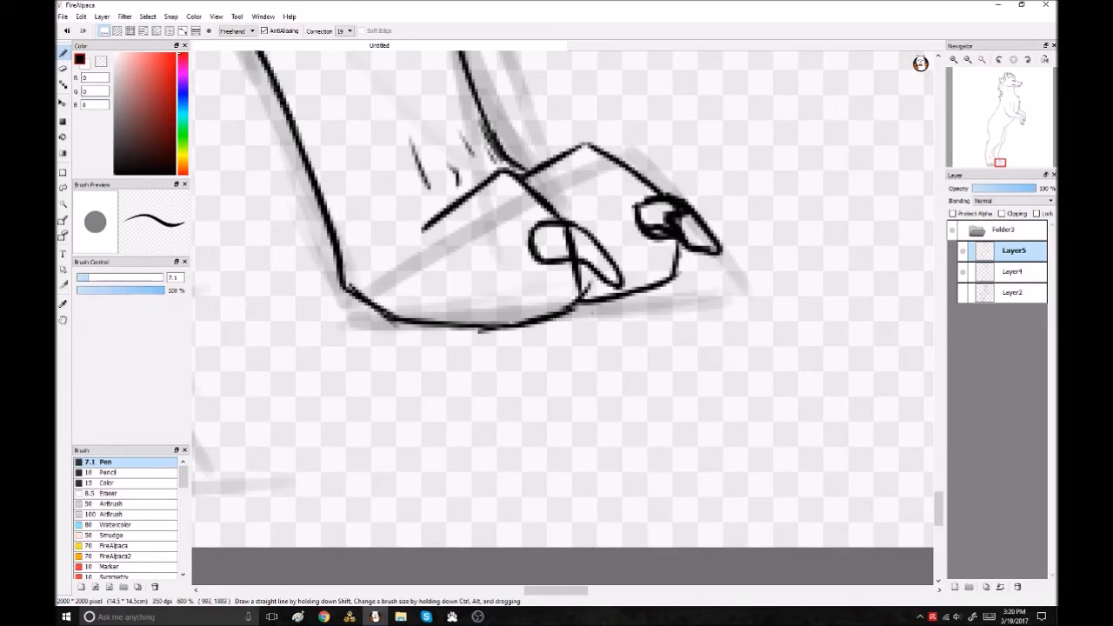
# Finish the tail and body fur outline, then flood the wolf silhouette with flat light blue-violet
pyautogui.moveTo(557, 252); pyautogui.dragTo(669, 244)
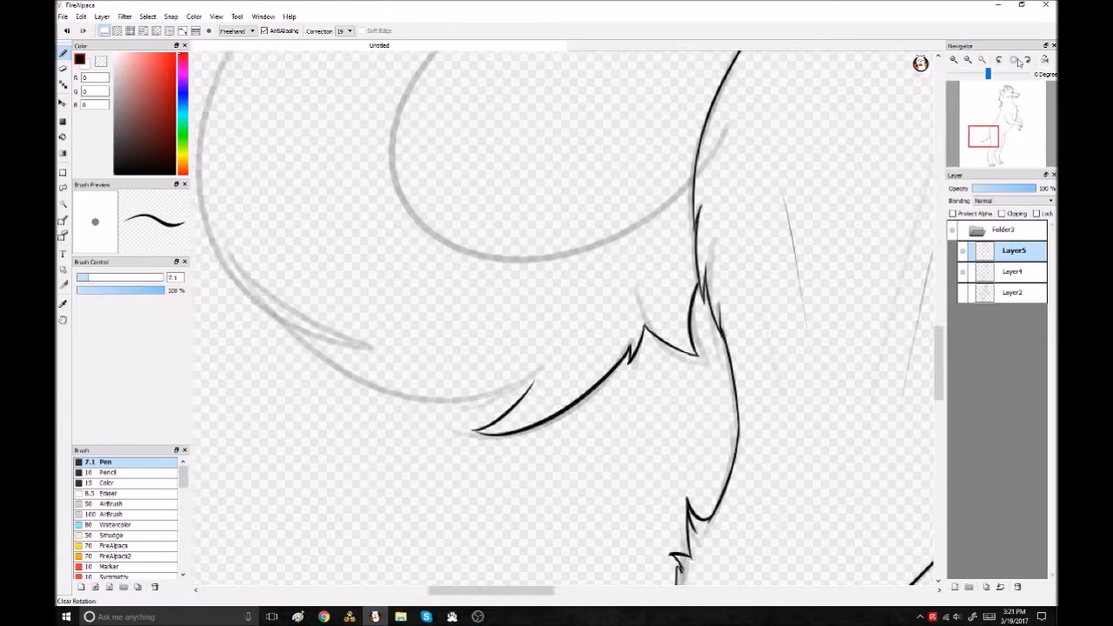
pyautogui.click(1026, 59)
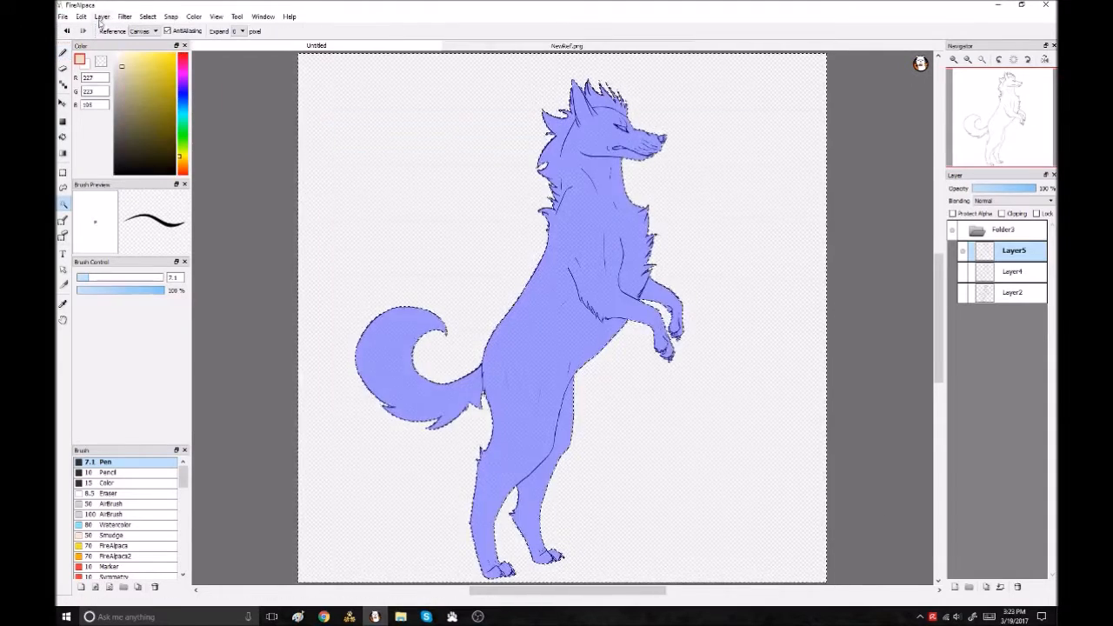
# Airbrush dark gray shading onto the front legs and around the eye on the shading layer
pyautogui.click(146, 15)
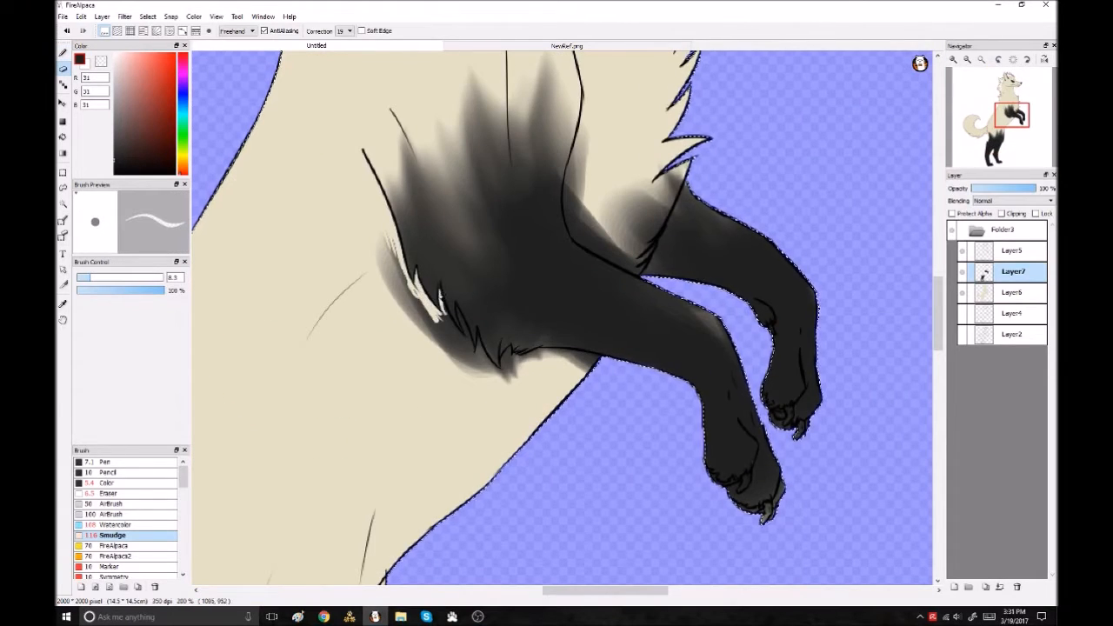
pyautogui.moveTo(444, 304); pyautogui.dragTo(487, 365)
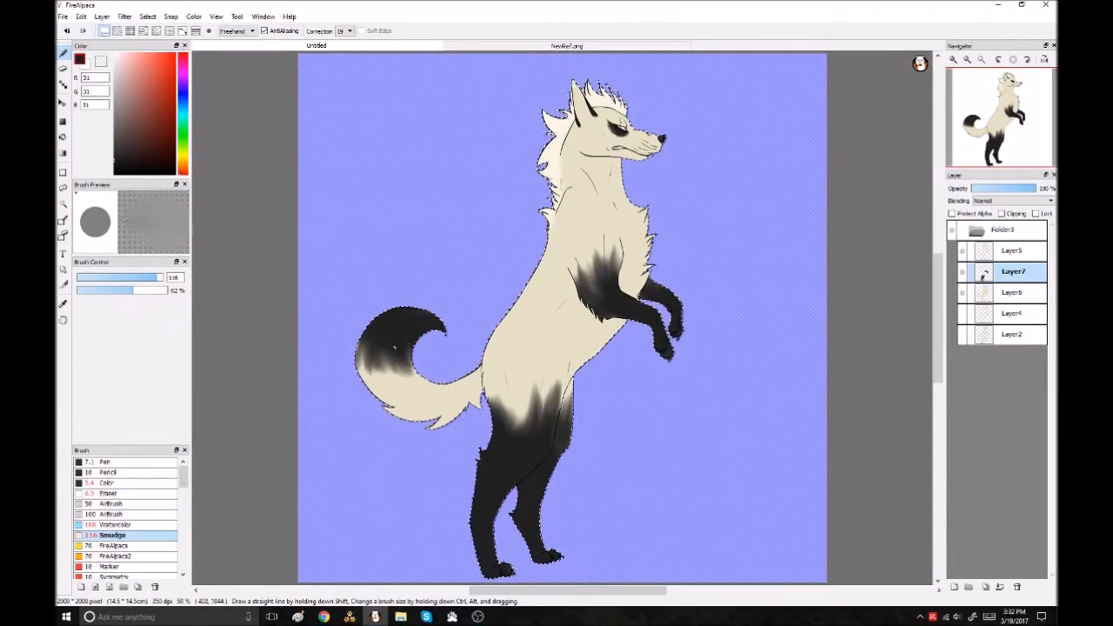
pyautogui.click(567, 46)
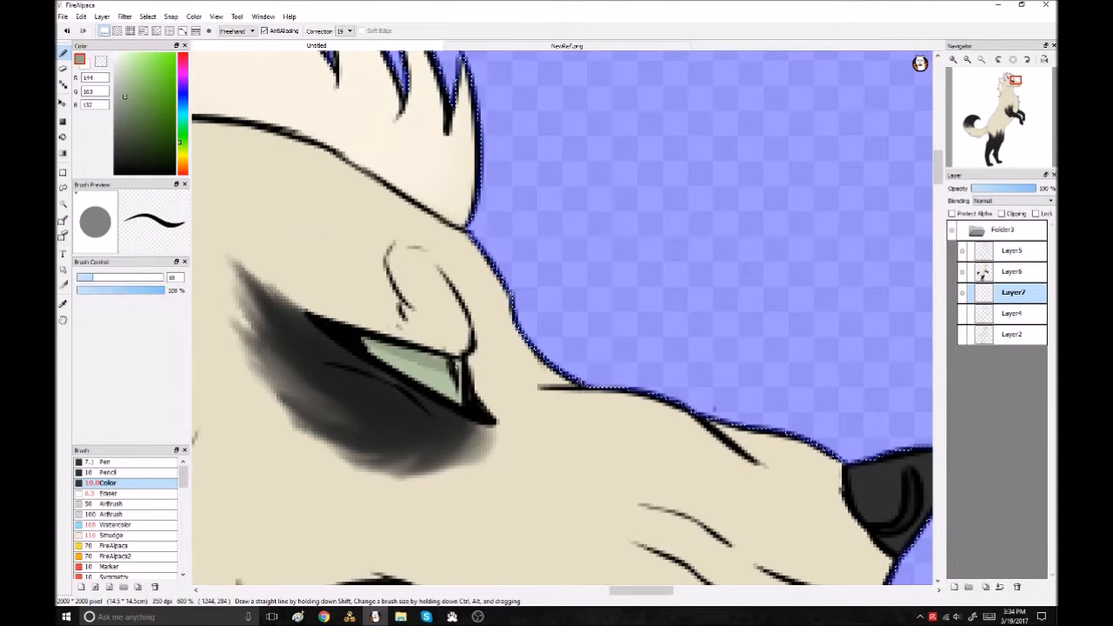
pyautogui.click(118, 525)
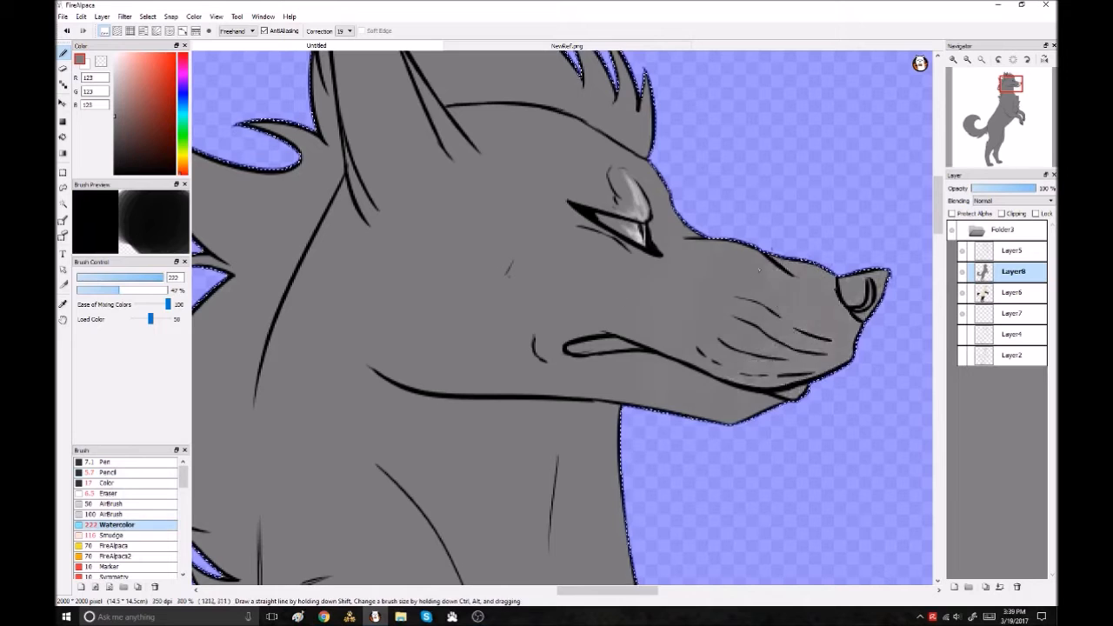
# Blend subtle lighter Watercolor tones over the gray head's eye and muzzle
pyautogui.click(108, 473)
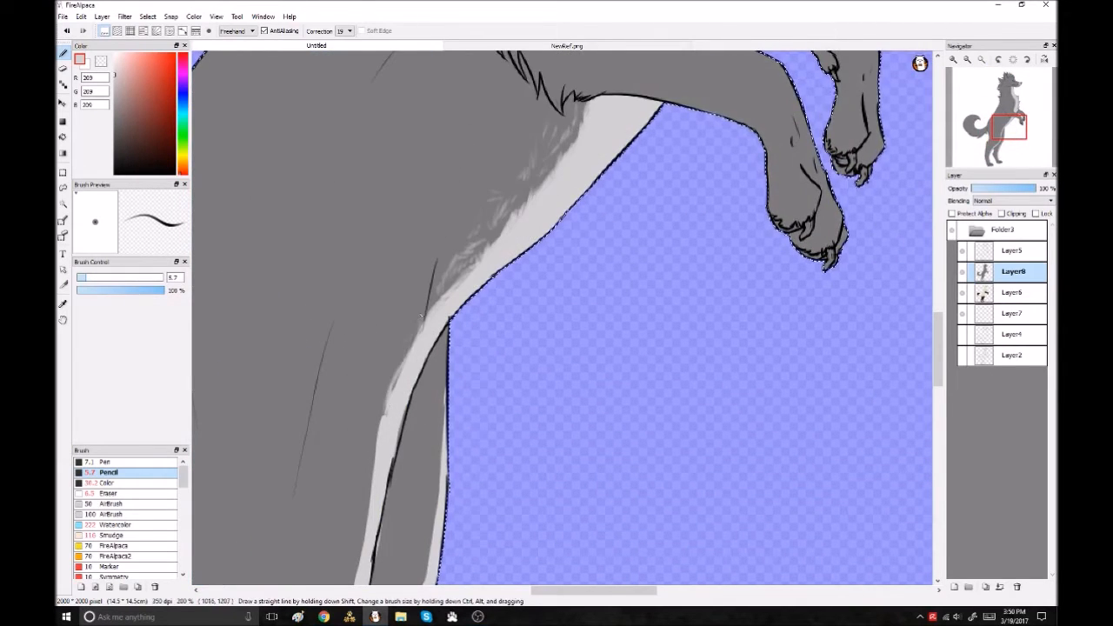
# Paint a pale gray Pencil highlight strip along the wolf's chest and belly edge
pyautogui.scroll(-3)
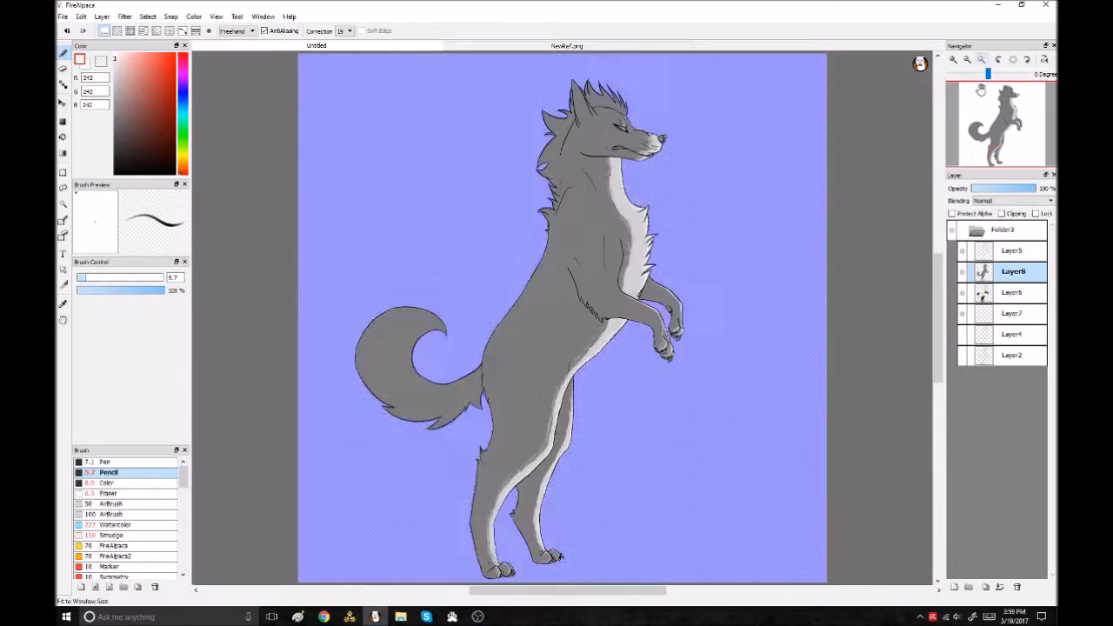
# Shade the whole wolf body, legs and tail with soft mottled Watercolor strokes
pyautogui.click(118, 525)
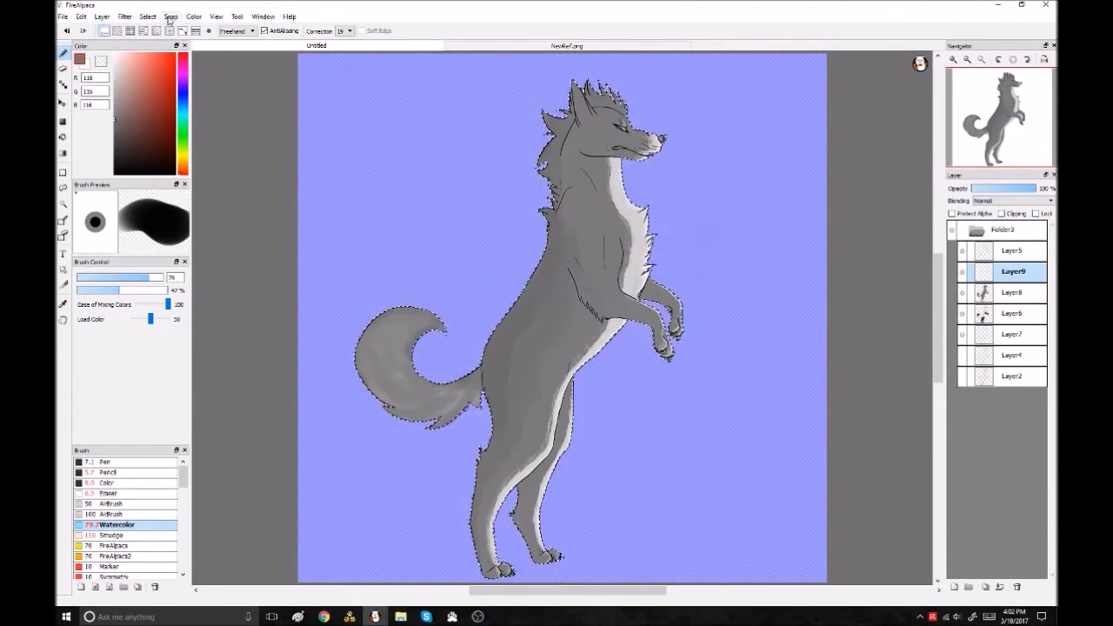
pyautogui.click(1013, 292)
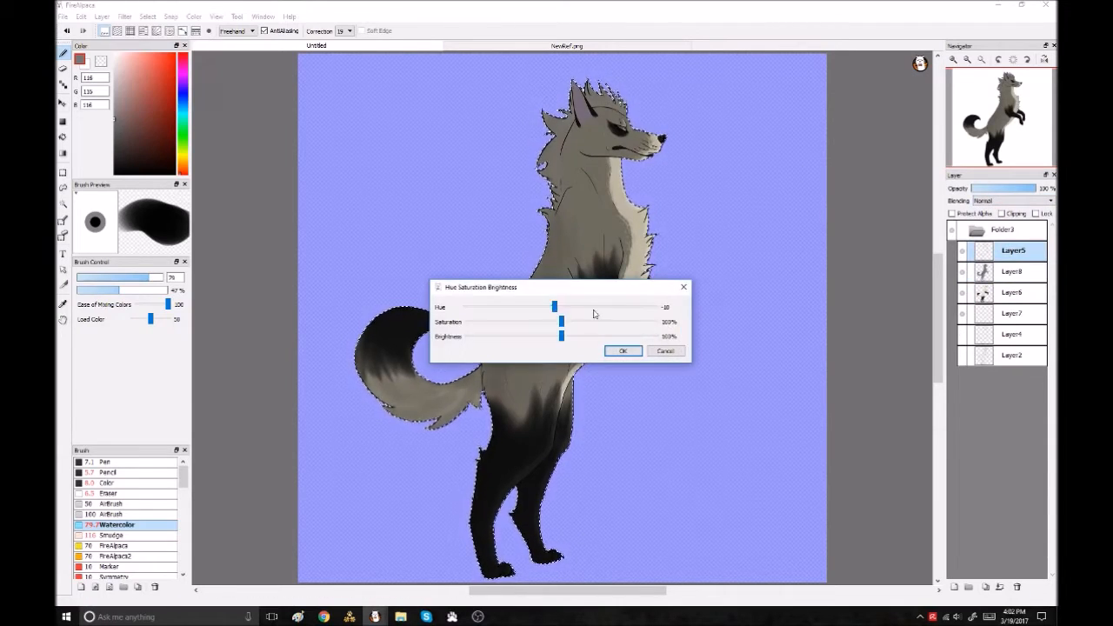
# Shift the wolf to tan with dark brown legs via Hue/Saturation and fill the background maroon-brown
pyautogui.click(622, 351)
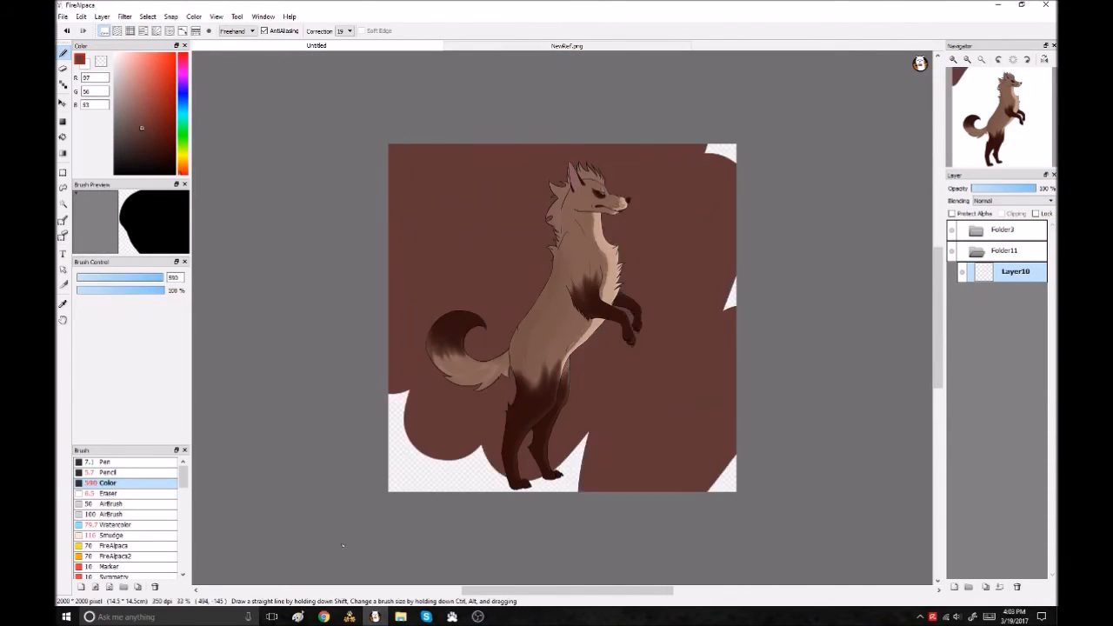
pyautogui.click(118, 525)
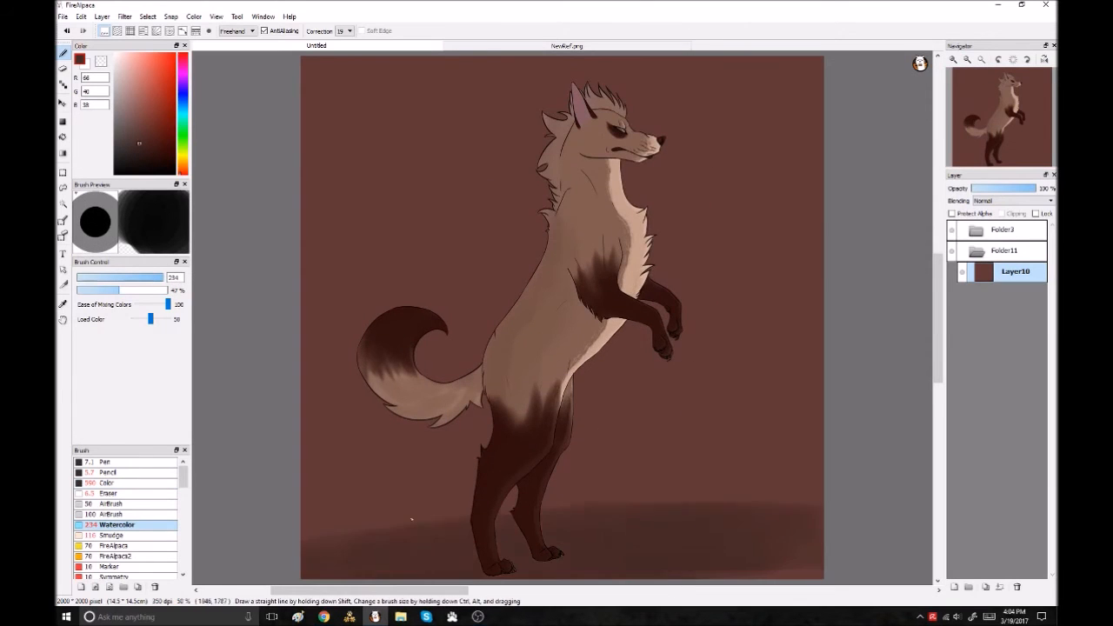